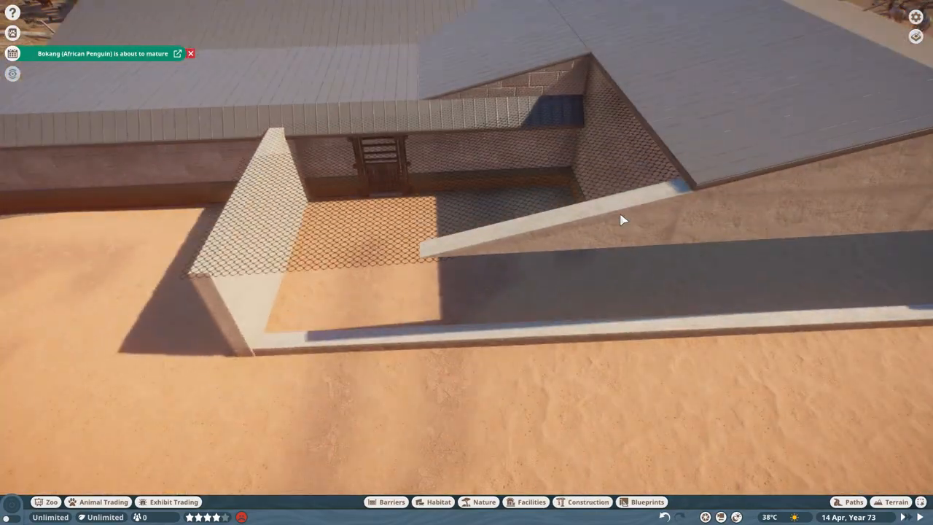
Step: Place the large arched opening piece into the mud-brick building's front wall
left_click(390, 501)
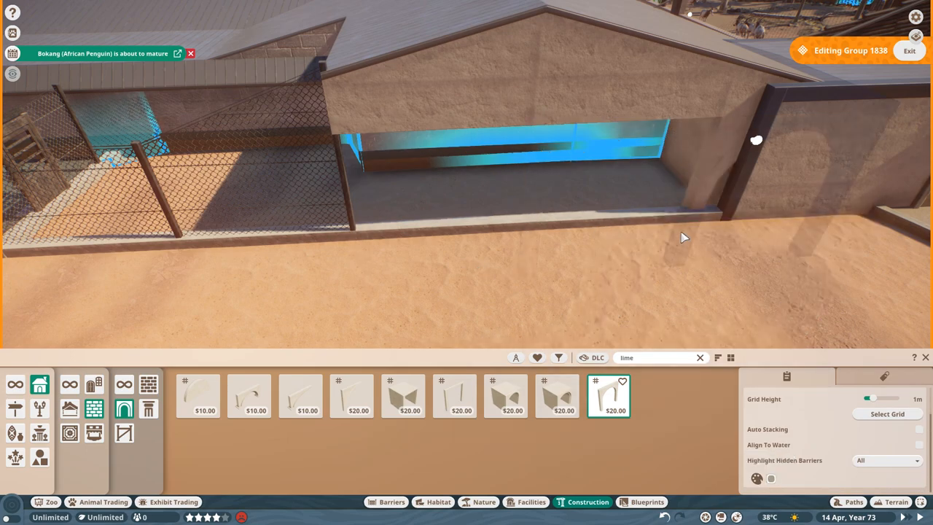
left_click(300, 397)
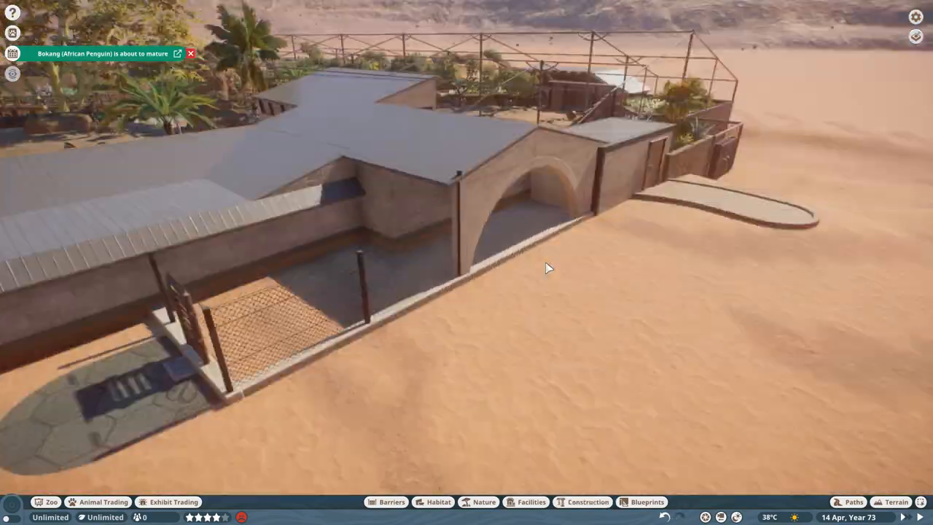
Step: Fit a glass panel in the arch, curve a path up to it and add a low mud wall piece
left_click(391, 502)
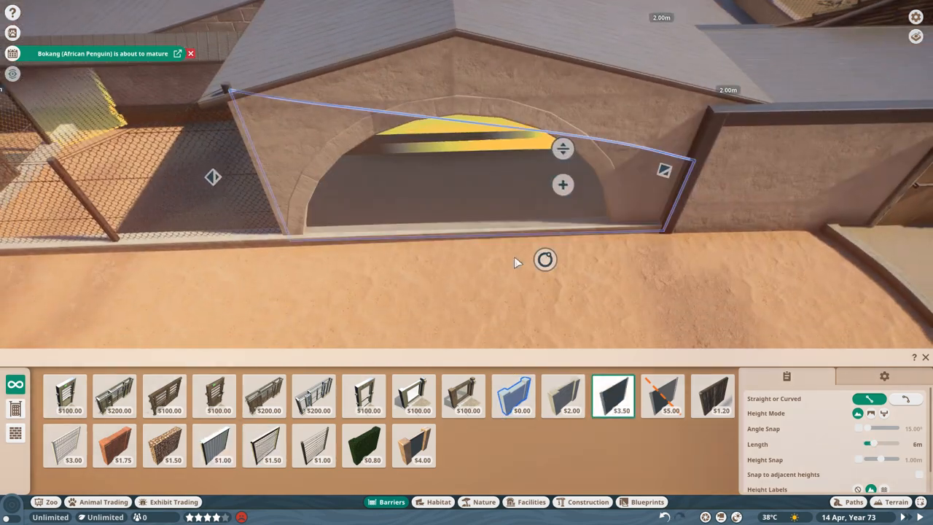
left_click(588, 501)
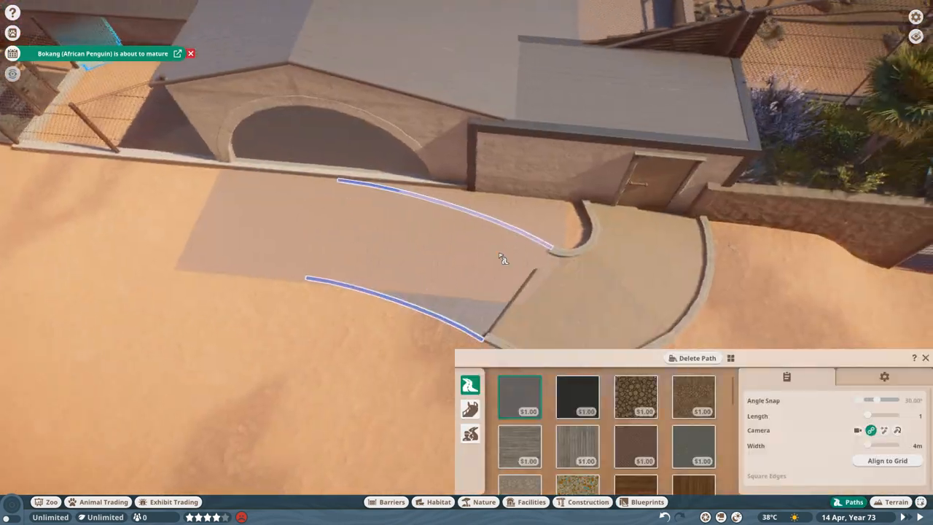
left_click(588, 501)
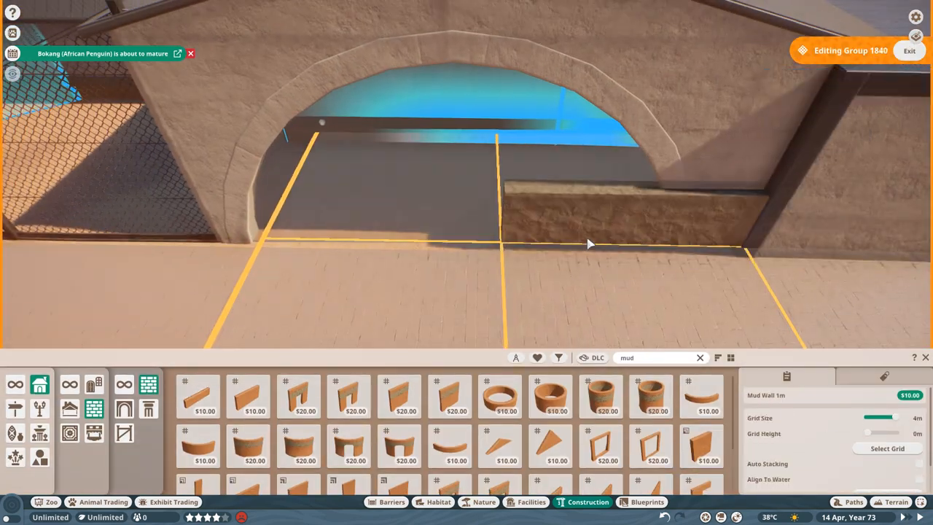
Step: Widen the paved forecourt and position mud-brick pieces beside the chain-link fence
left_click(484, 501)
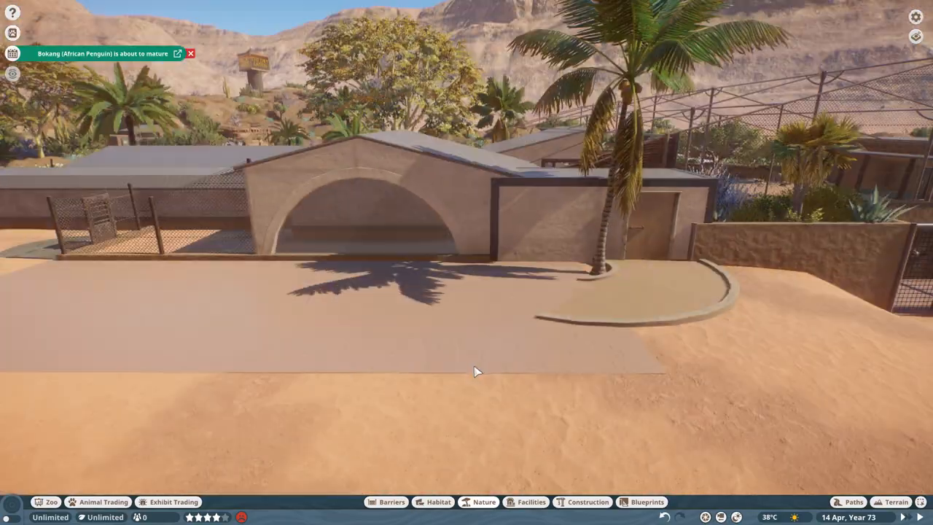
left_click(846, 501)
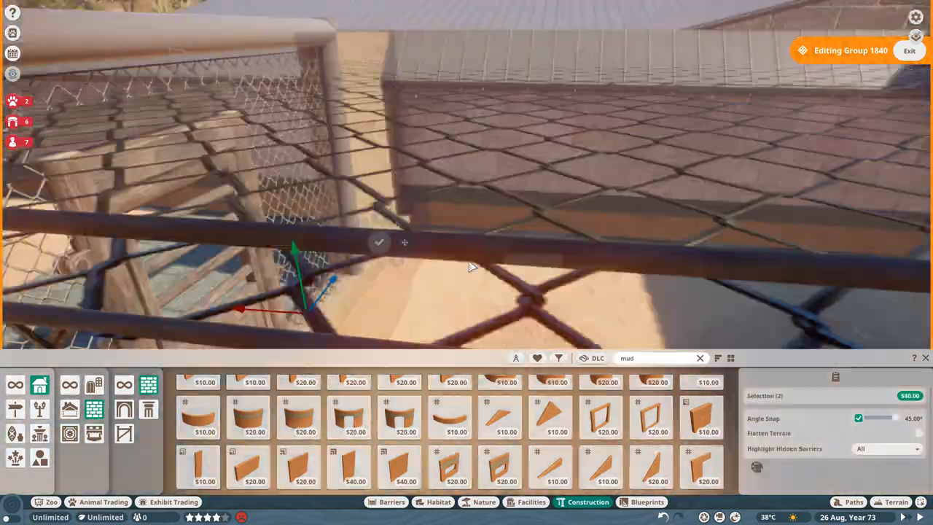
Step: Add ornate low railing along the fence base and plant agave and grasses by the wall
left_click(910, 50)
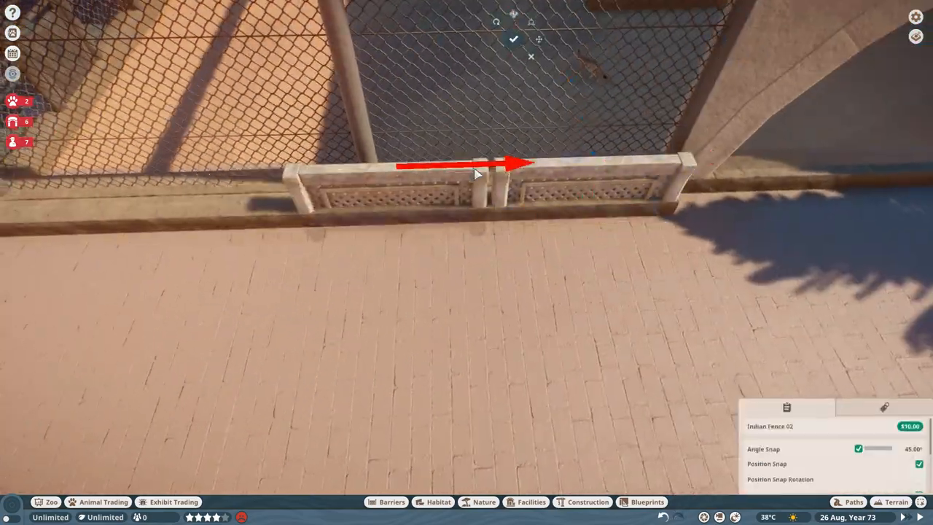
left_click(484, 502)
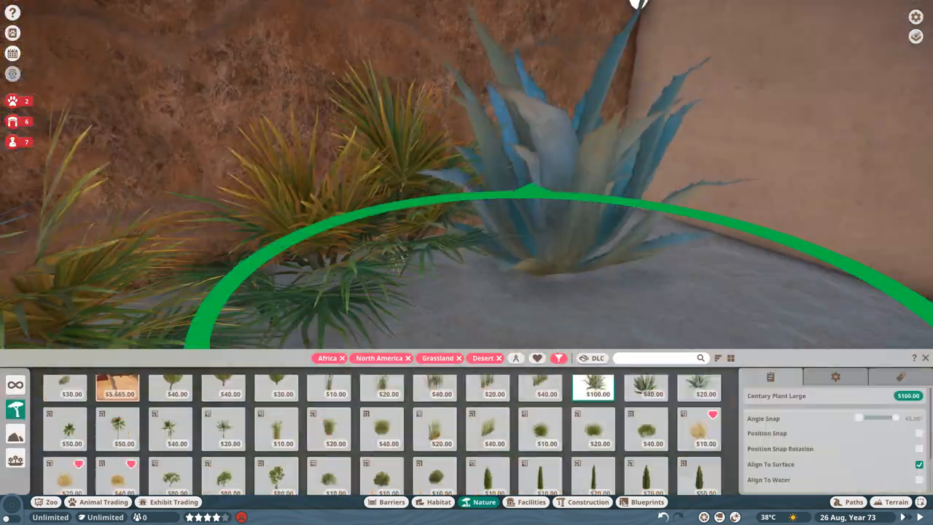
Step: Scatter rocks, boulders and a log among the plants along the viewing glass
left_click(645, 388)
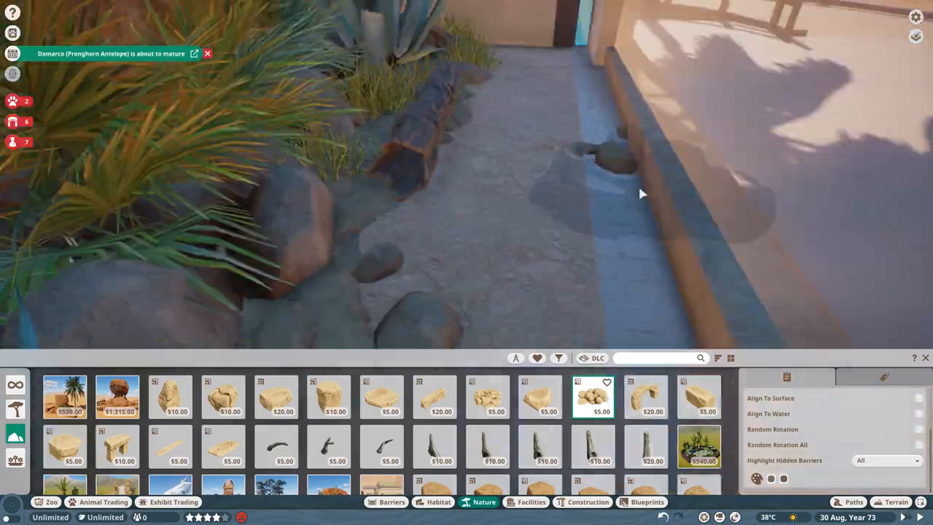
Step: Place a wooden den box against the mud walls in the indoor corner
left_click(588, 501)
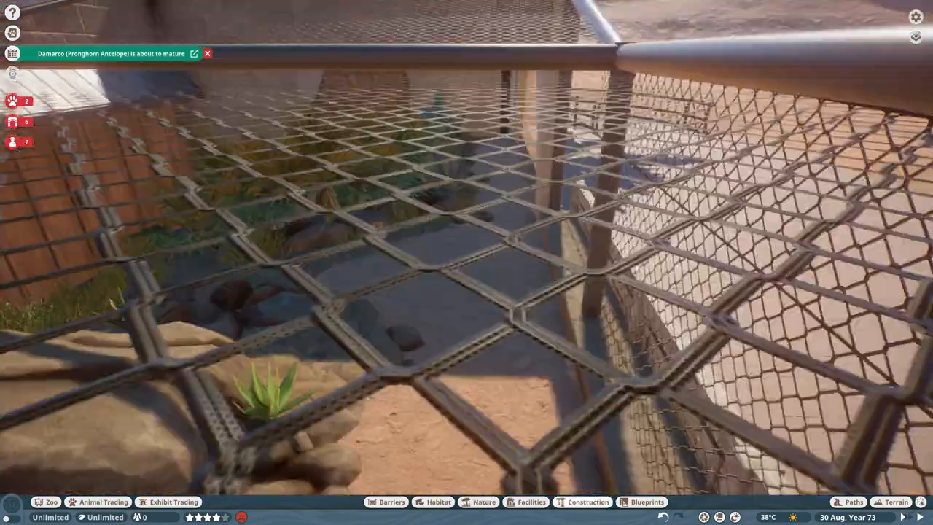
left_click(588, 502)
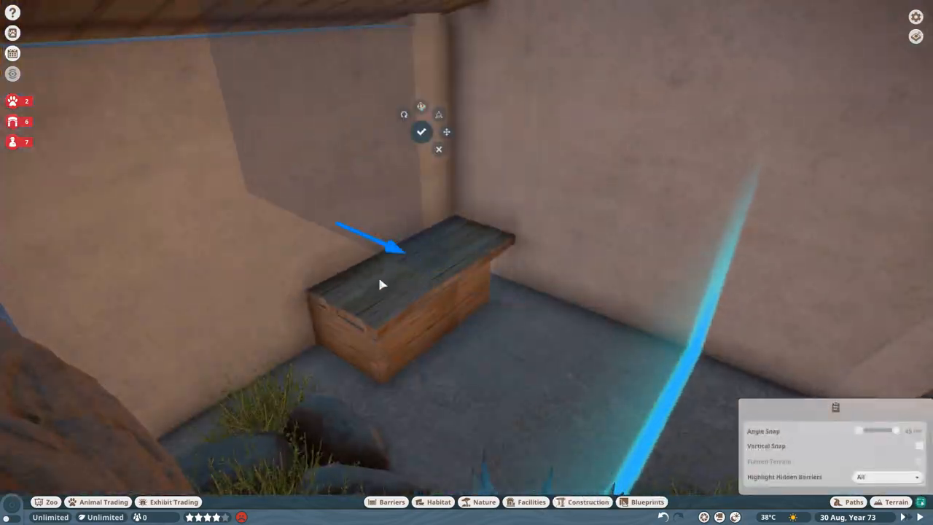
Step: Rest an African branch across the rocky mound and select the small water bowl
left_click(484, 501)
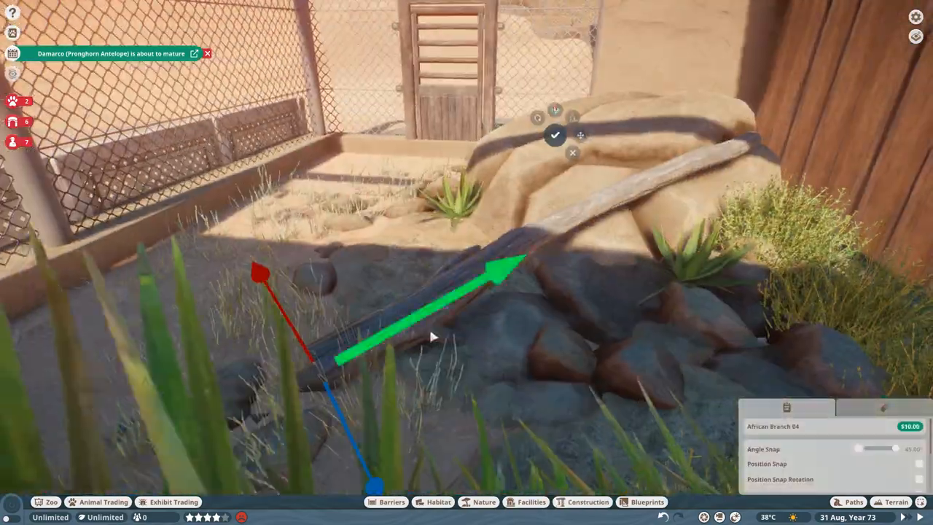
left_click(438, 502)
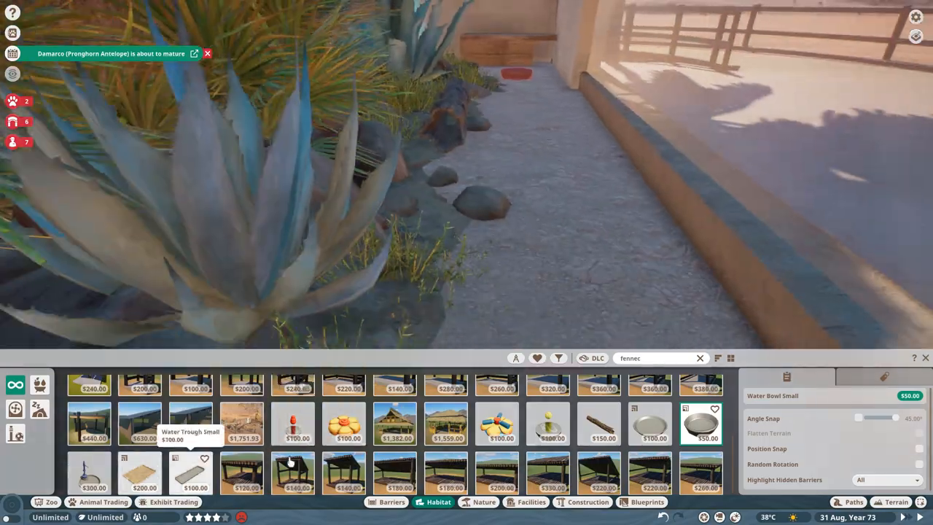